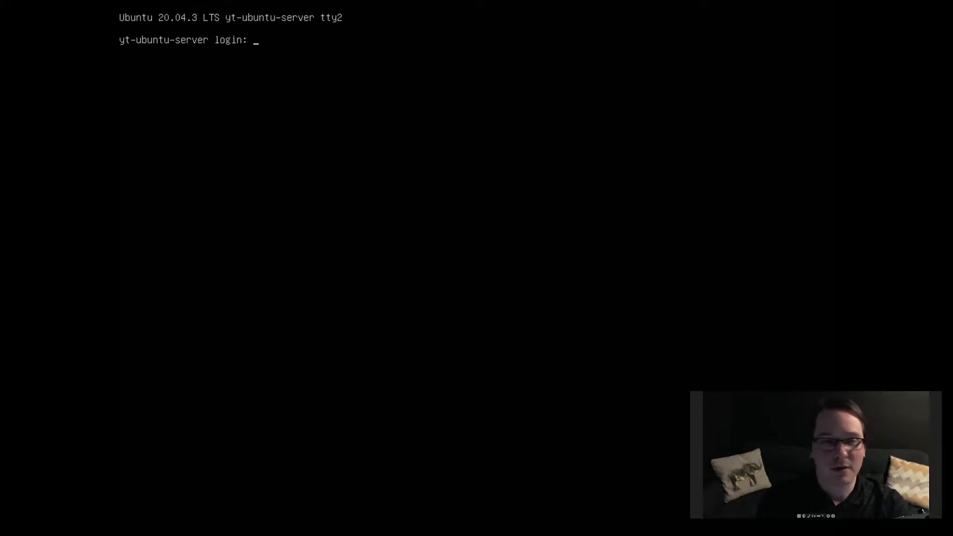
text(skaiinyght)
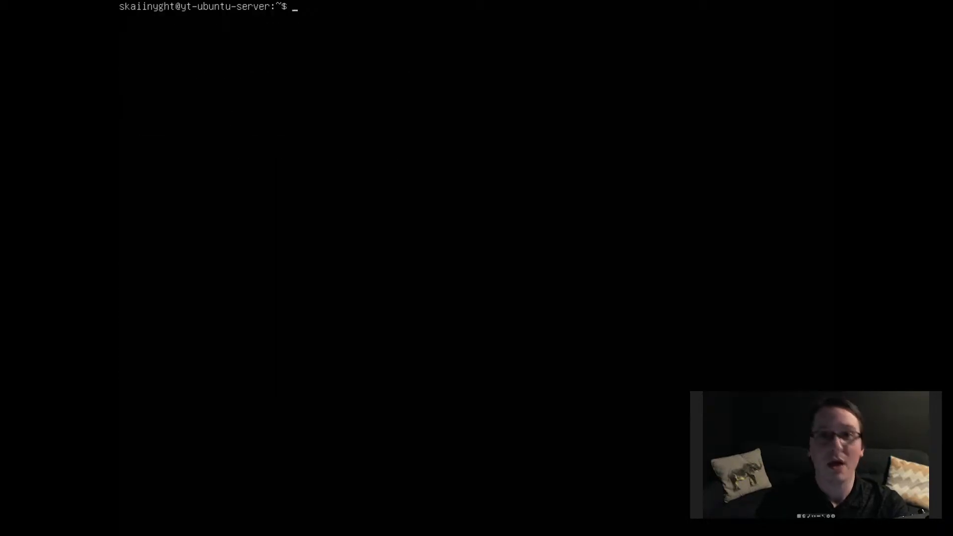
text(sudo apt install unattended-upgrade)
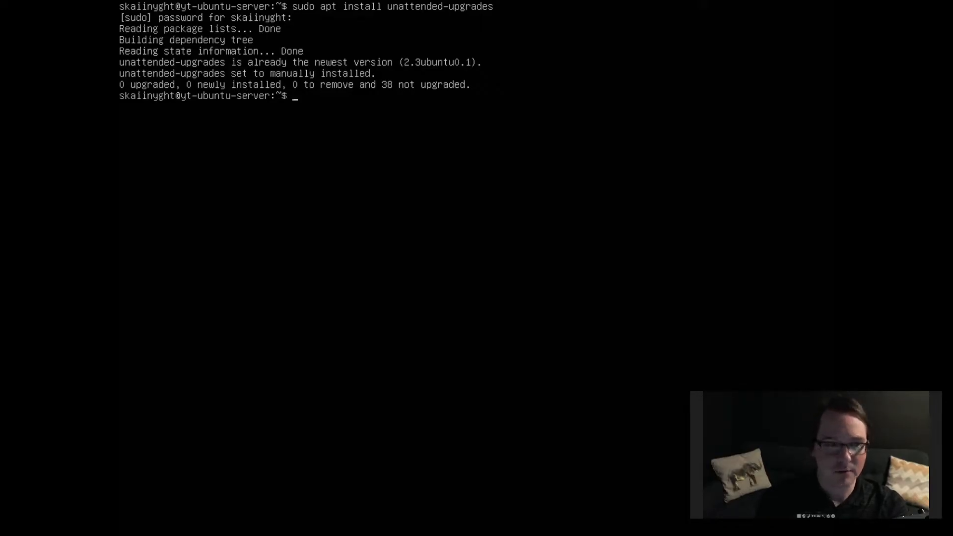
text(sudo d)
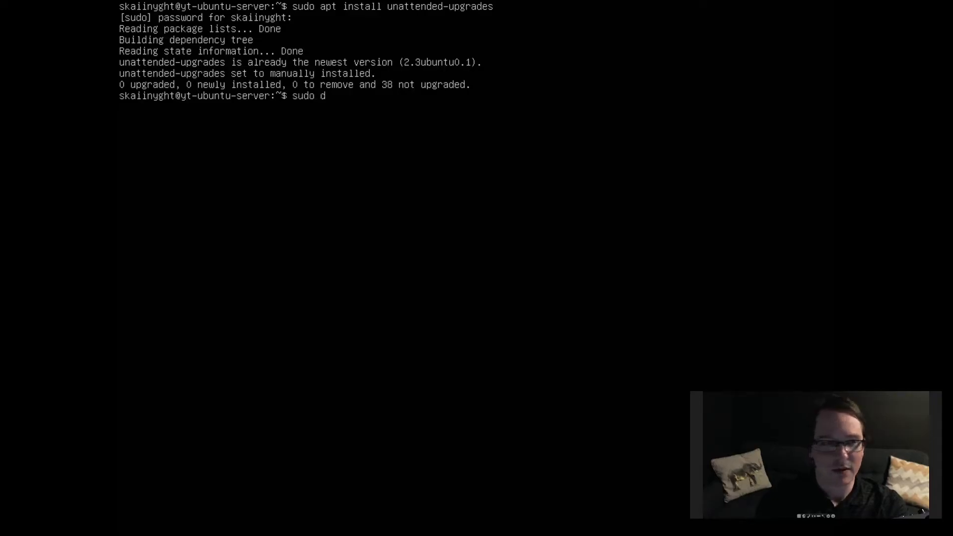
text(kp)
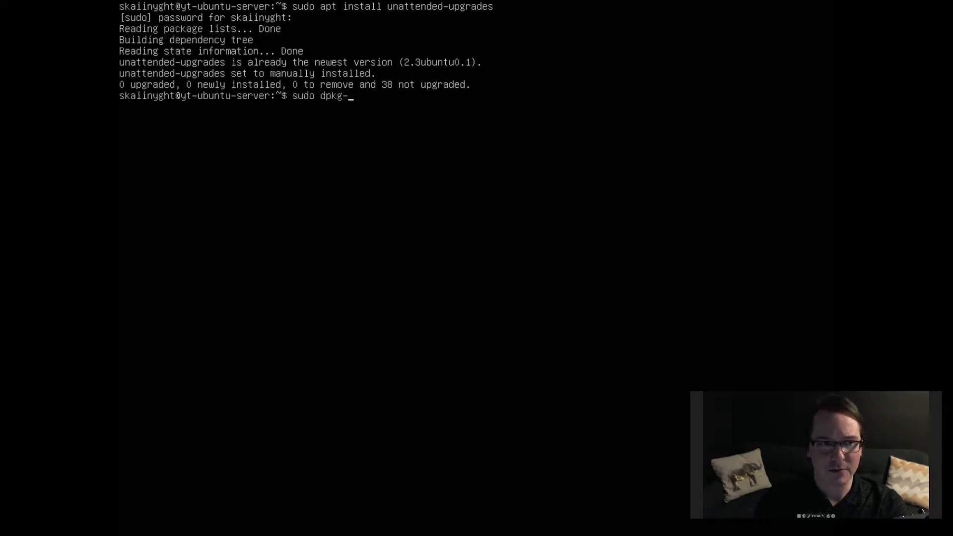
text(reconfigure una)
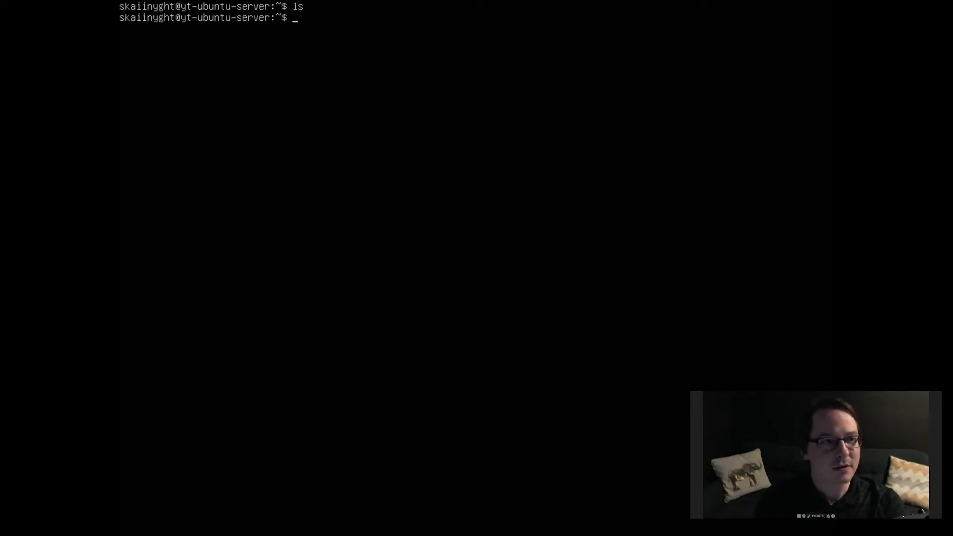
text(cd /etc/apt/apt.conf.d/)
text(l)
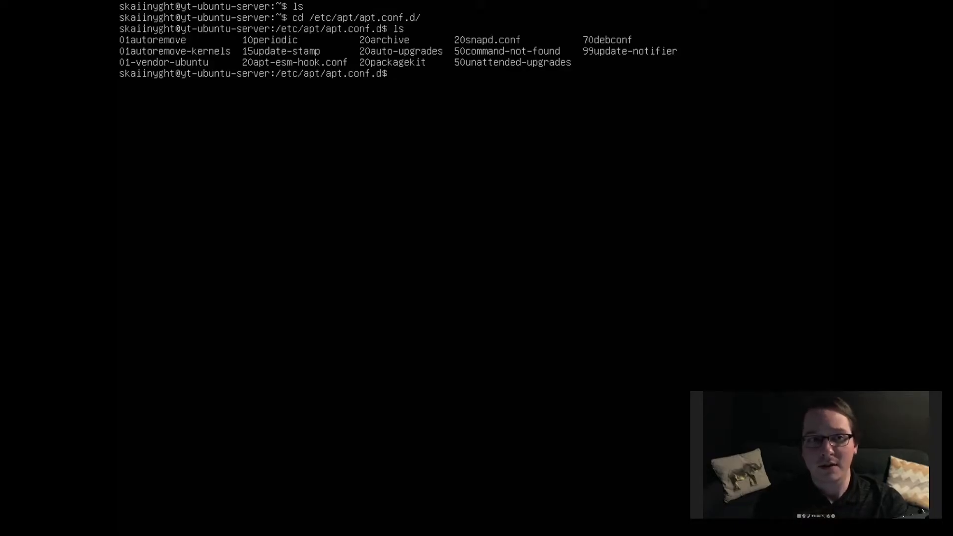
text(s)
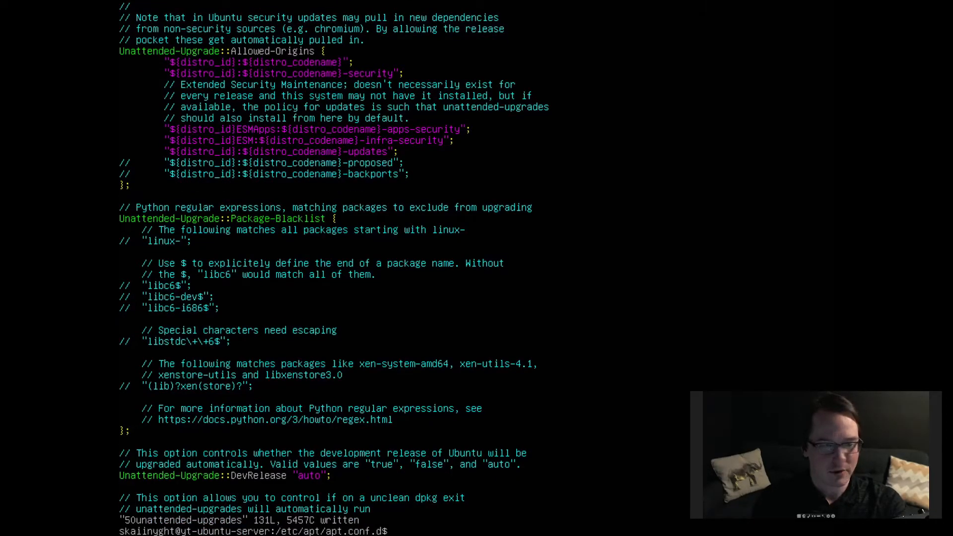
text(ls)
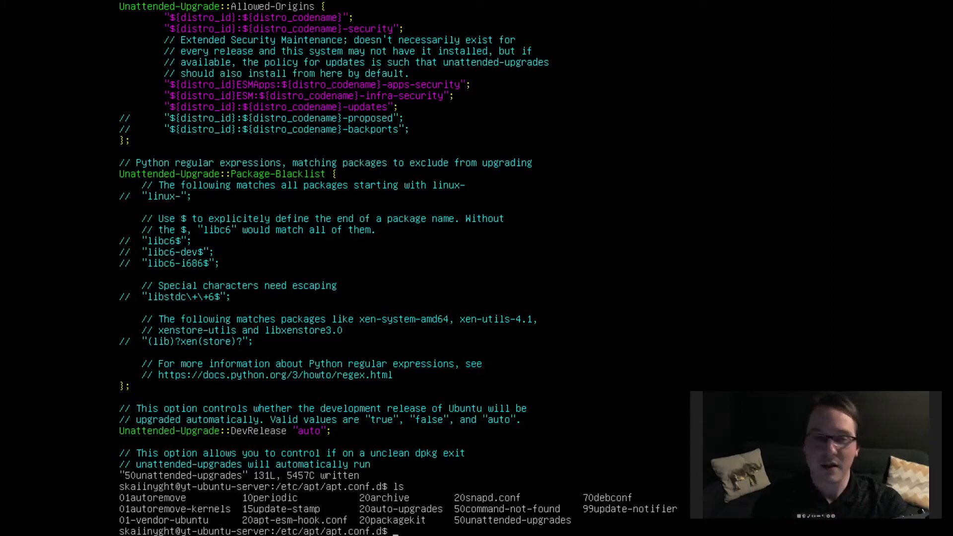
text(vim)
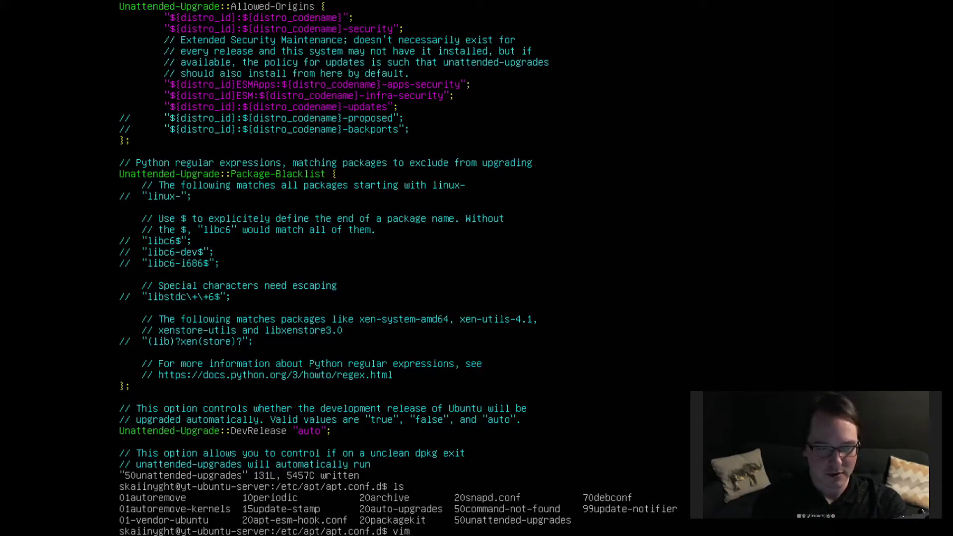
text(sudo)
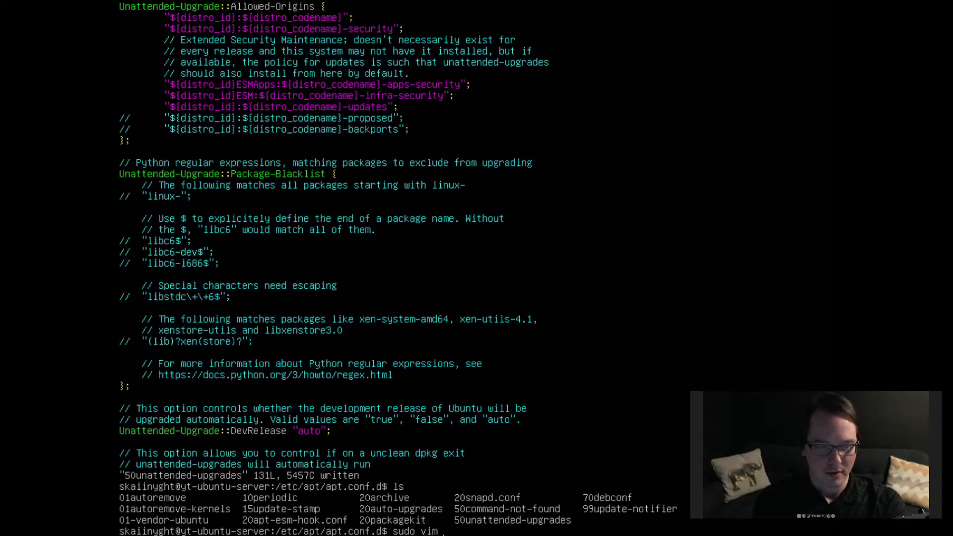
text(20auto-upgrades)
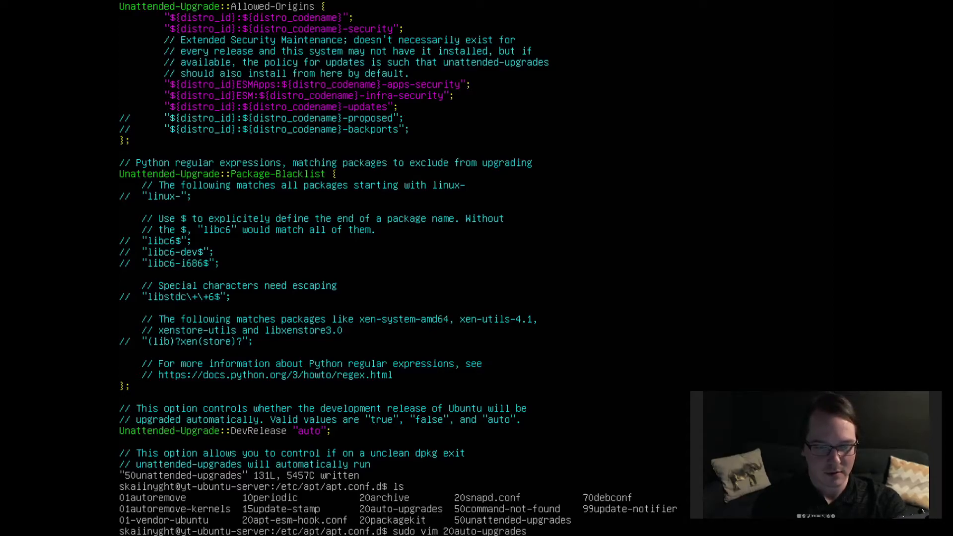